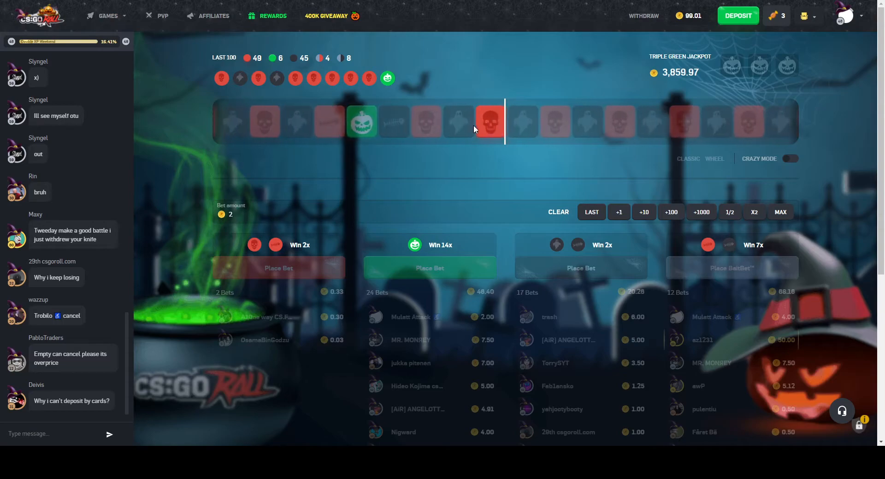
- Go from the roulette page to the Case Battles lobby via the Games menu
left_click(108, 15)
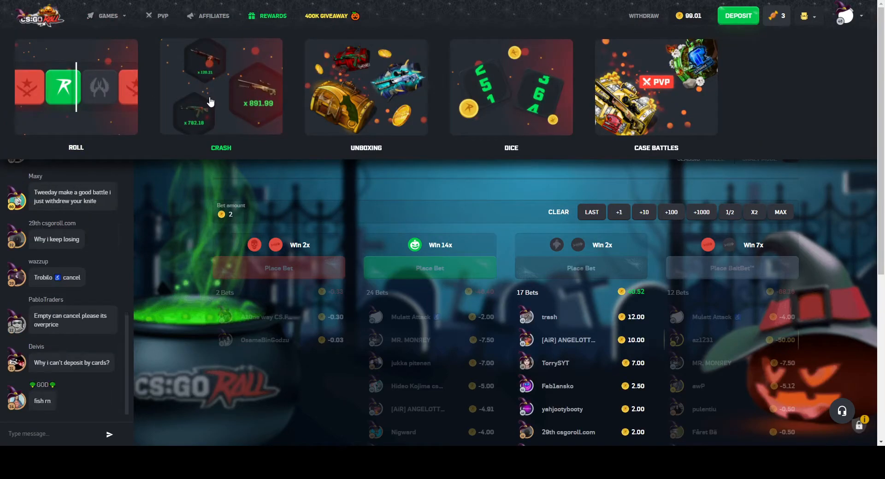
left_click(220, 87)
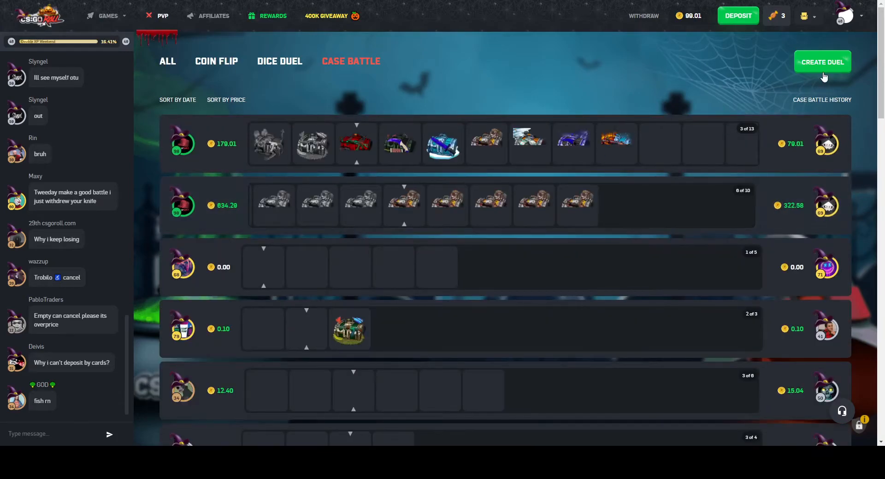
- Create a case battle with three Revive cases costing 34.47
left_click(822, 61)
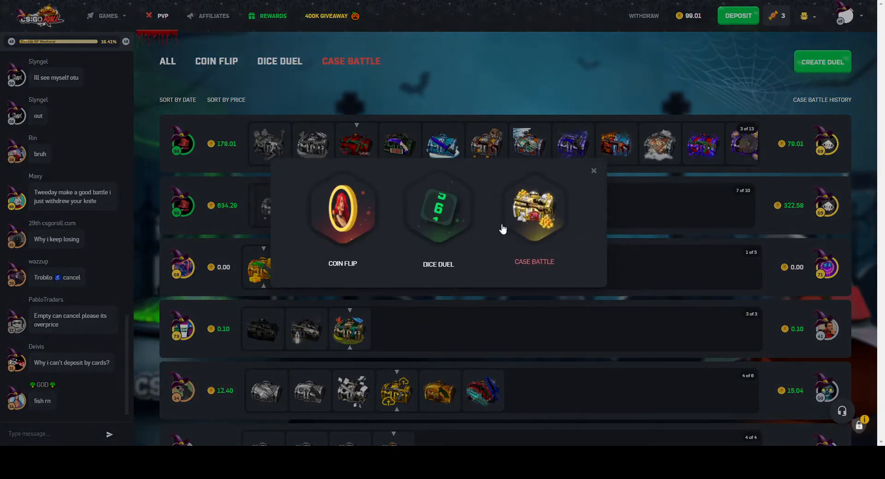
left_click(534, 211)
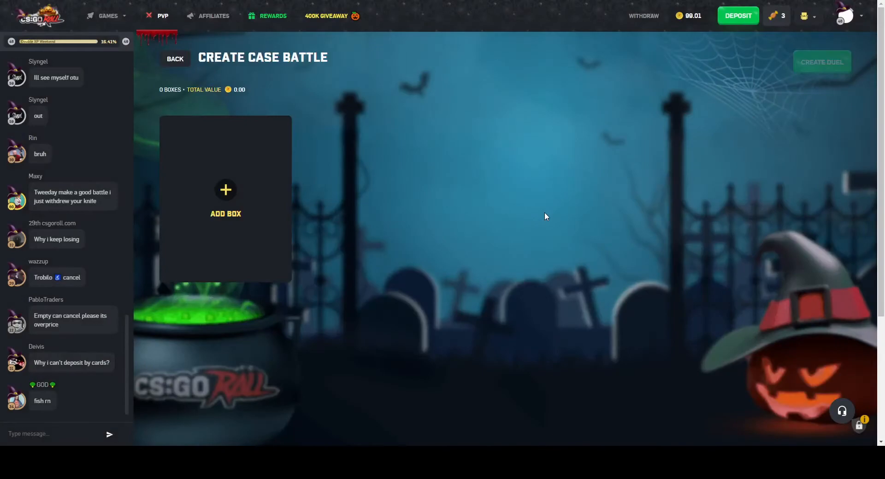
left_click(225, 190)
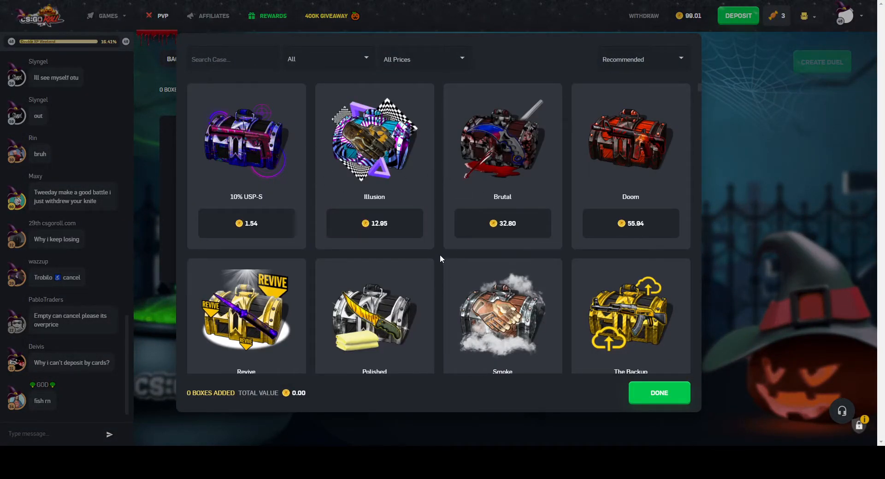
scroll("down", 3)
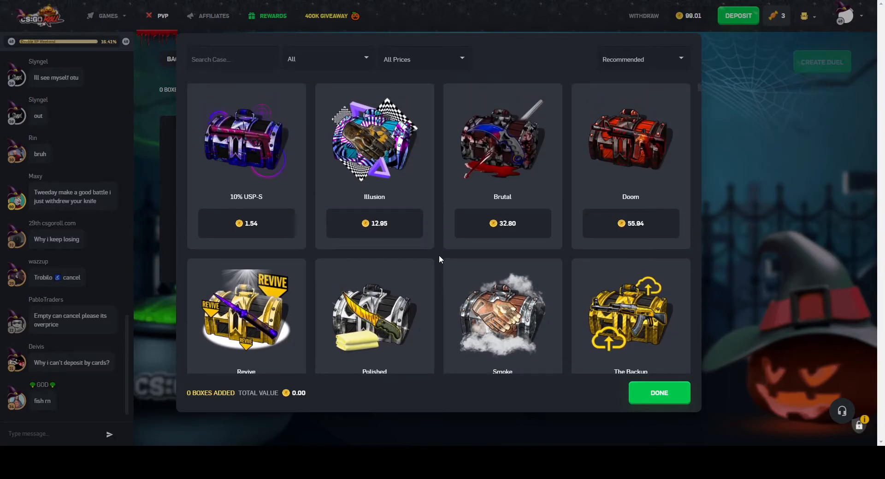
scroll("down", 3)
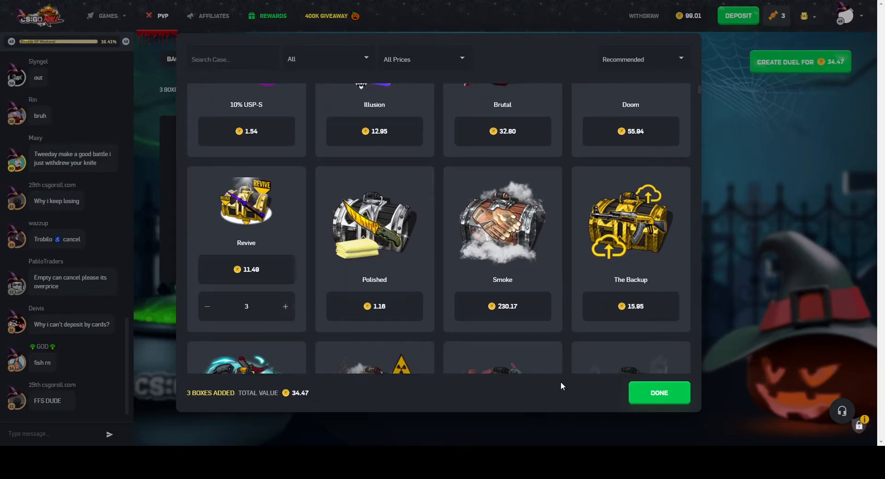
left_click(659, 393)
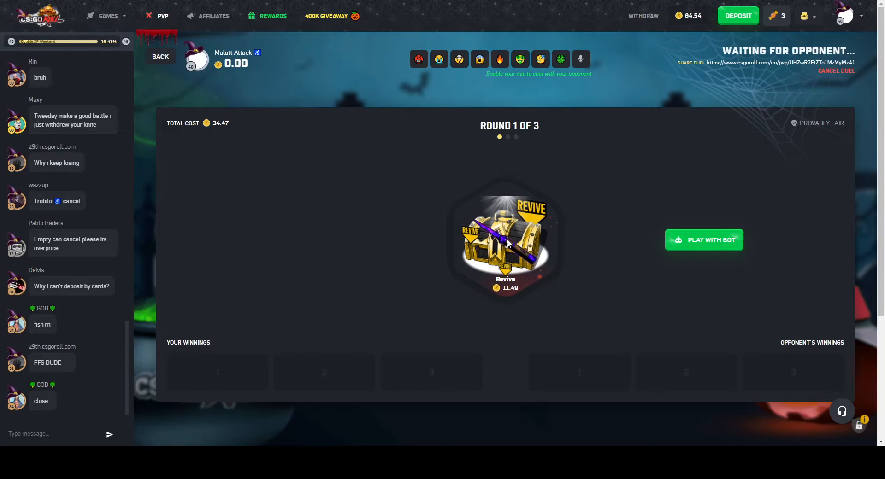
- Watch the three Revive rounds play out, ending in a 19.48 to 21.29 loss
scroll("down", 3)
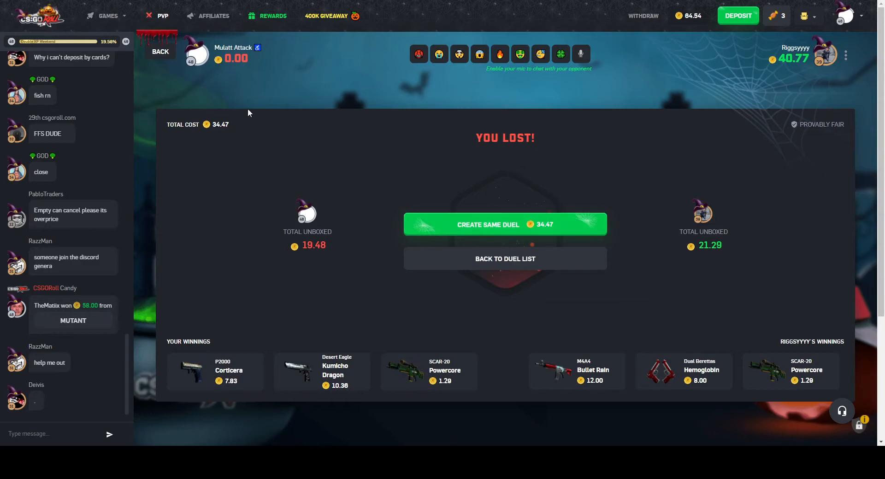
left_click(108, 15)
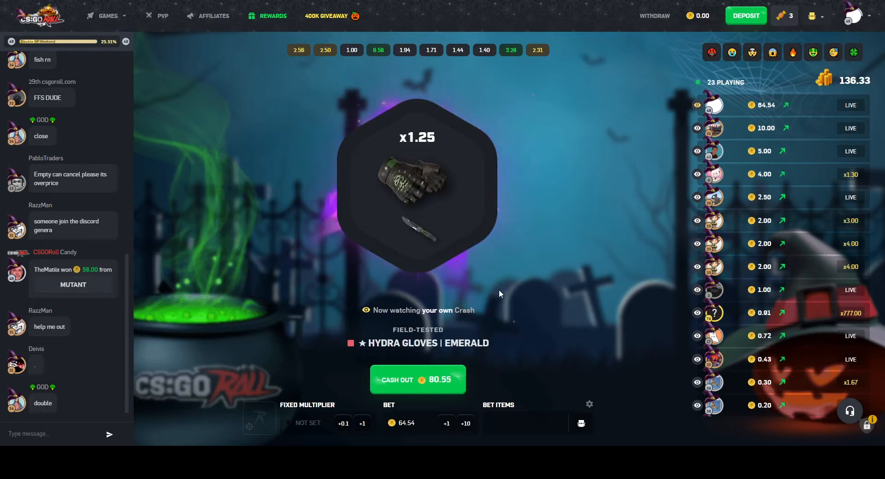
- Cash out the 64.54 Crash bet at x1.40 for 90.38, then return to PvP
left_click(418, 379)
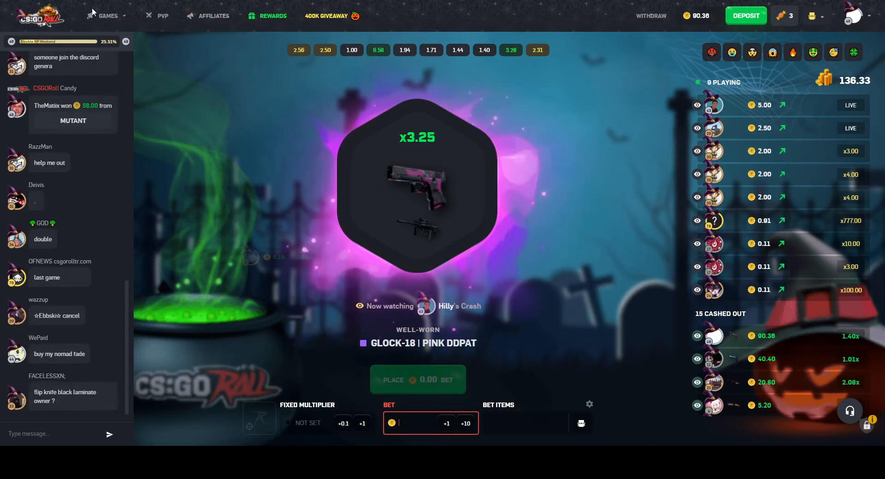
left_click(162, 16)
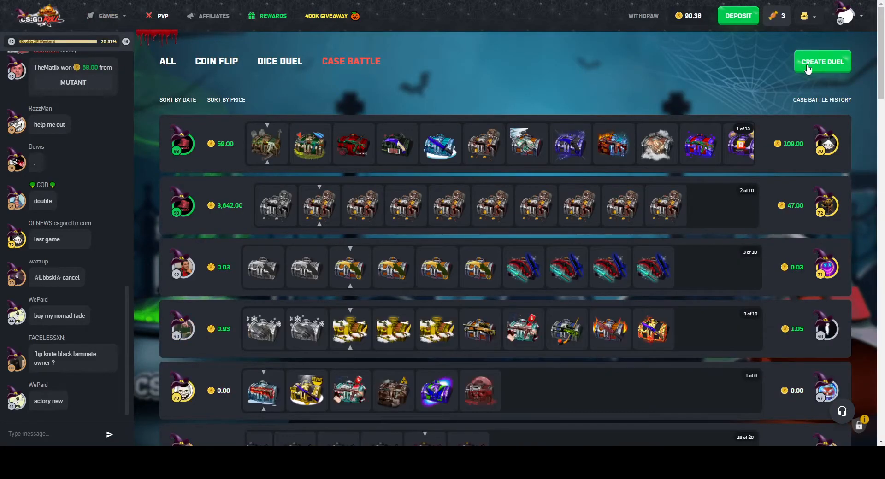
- Create another battle of three Revive cases costing 34.47, matched against TheMatix
left_click(822, 61)
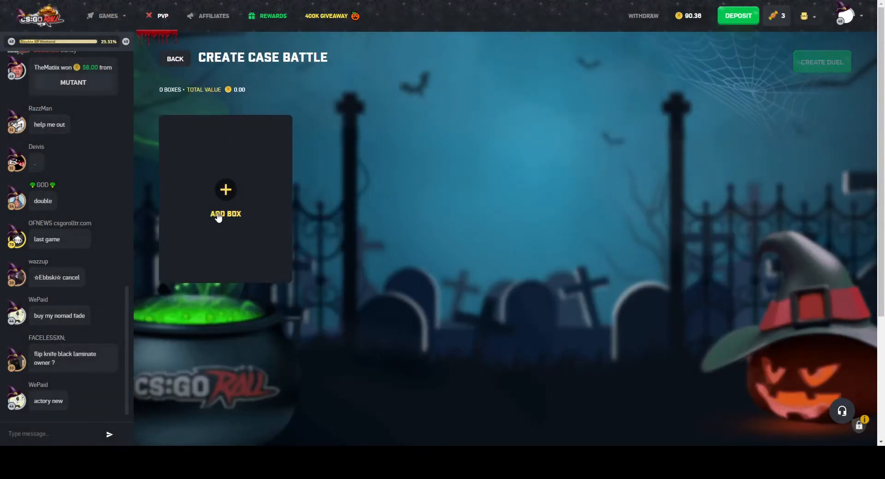
left_click(225, 191)
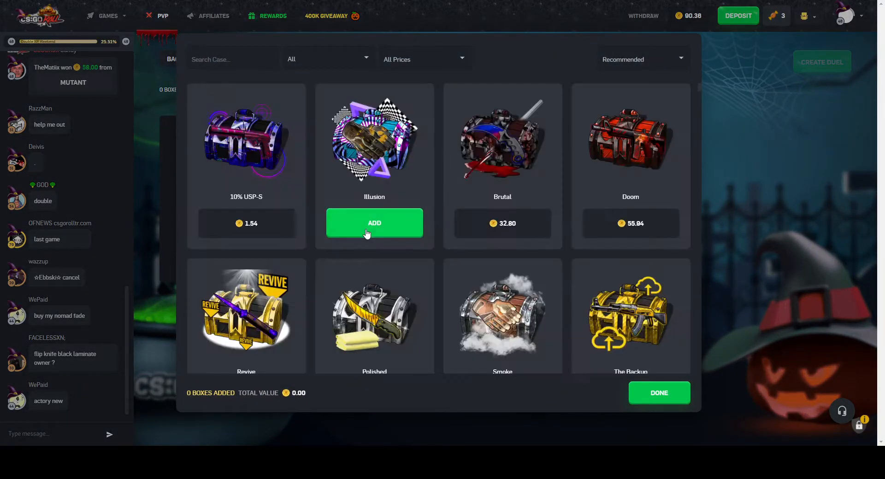
scroll("down", 3)
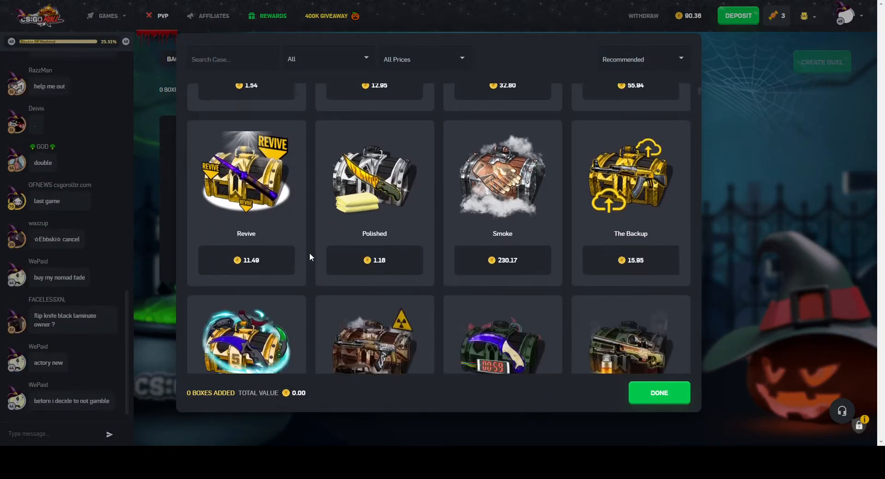
scroll("down", 3)
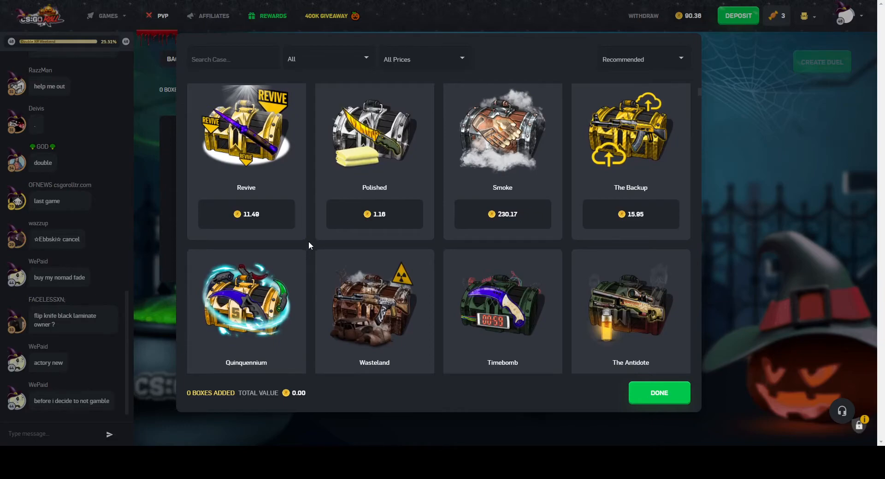
scroll("down", 3)
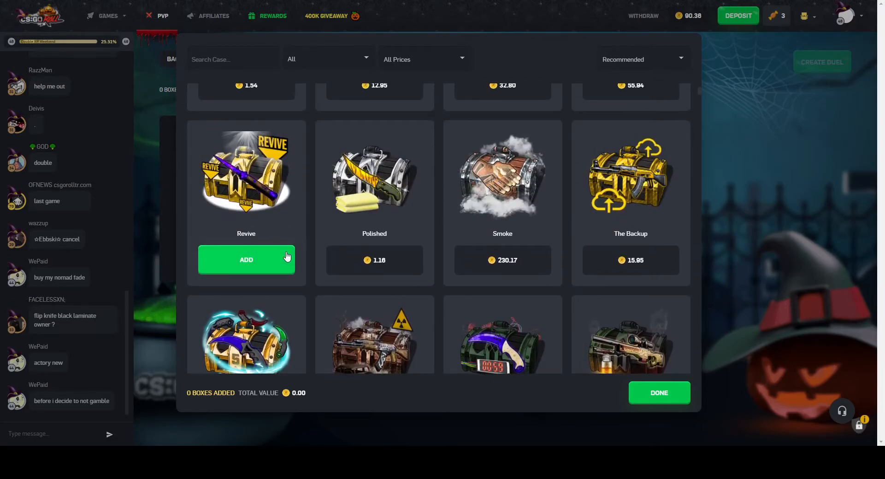
left_click(246, 260)
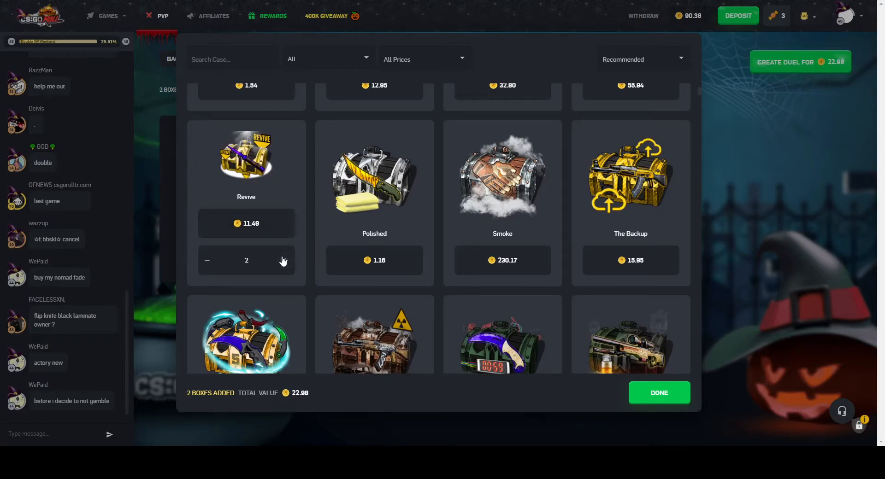
left_click(659, 392)
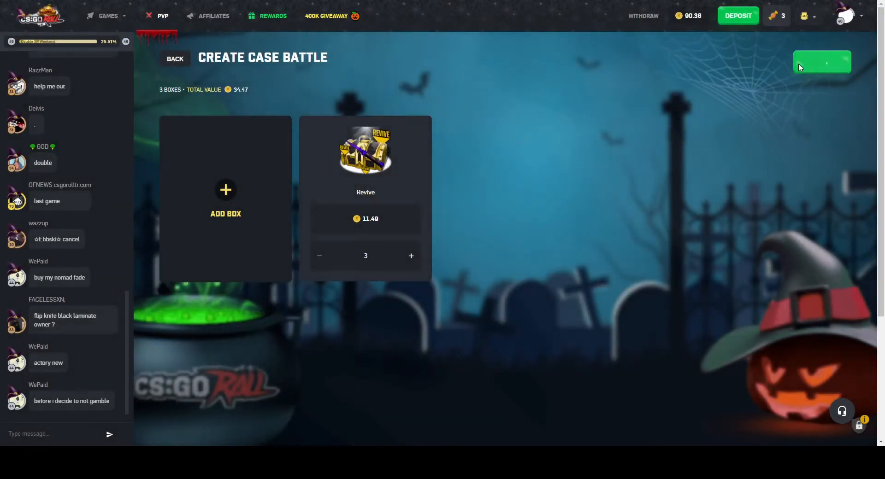
left_click(822, 61)
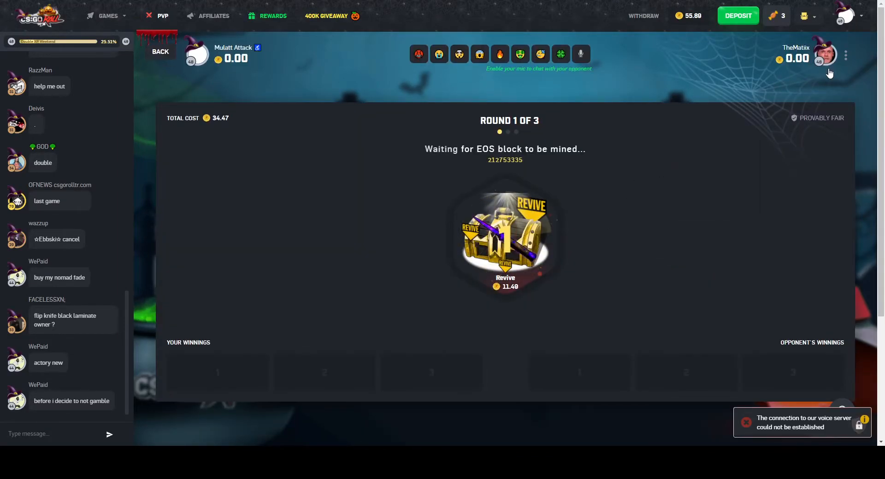
mouse_move(758, 190)
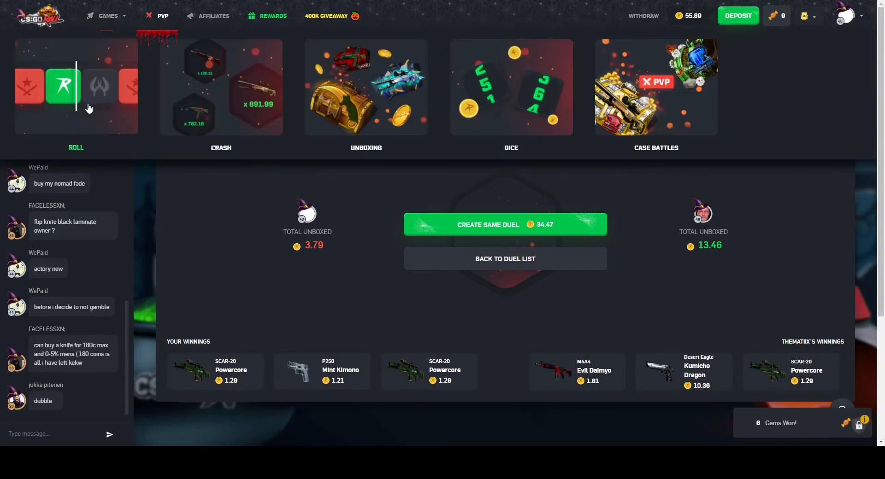
- Stake 55 coins on Crash, winning a P90 Emerald Dragon worth 94.00
left_click(220, 88)
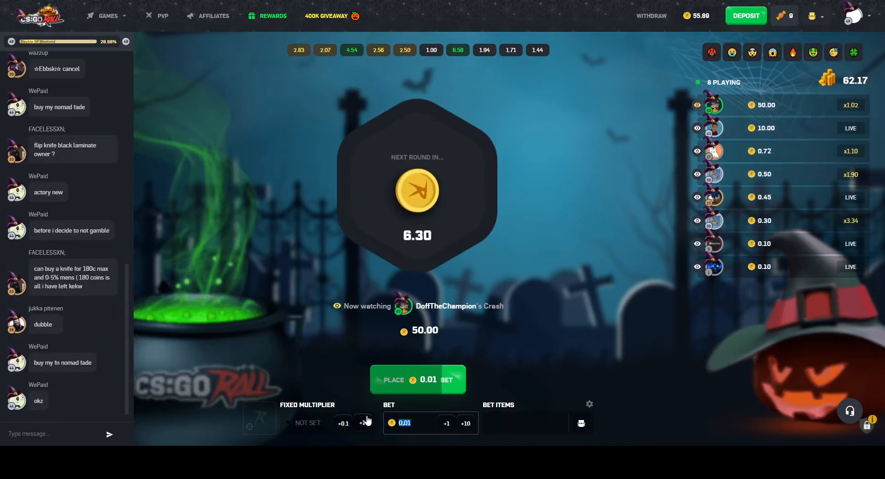
left_click(417, 380)
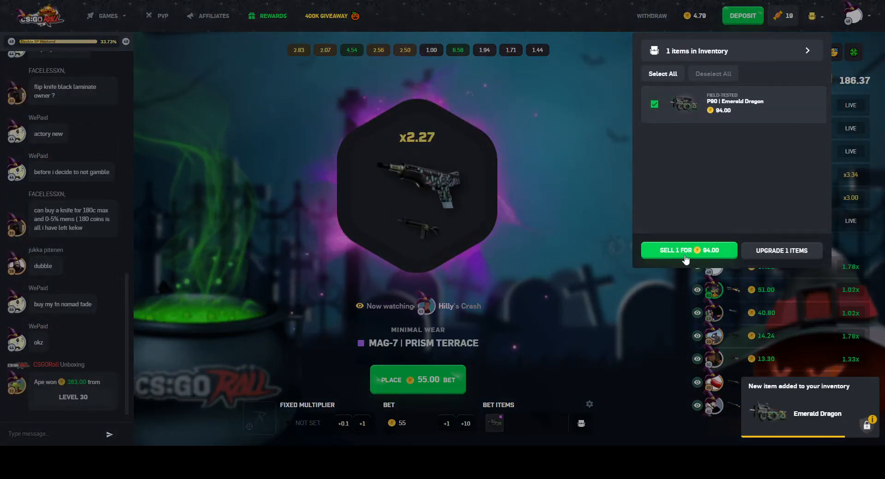
- Sell the P90 Emerald Dragon for 94.00, raising the balance to 98.79
left_click(689, 251)
type("8,")
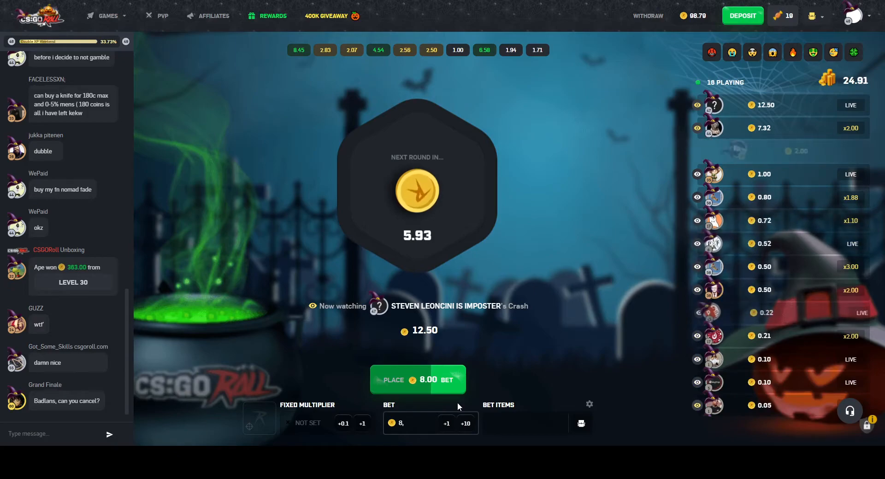
- Bet 8.79 coins on Crash and play rounds until the balance hits 0.00
left_click(418, 380)
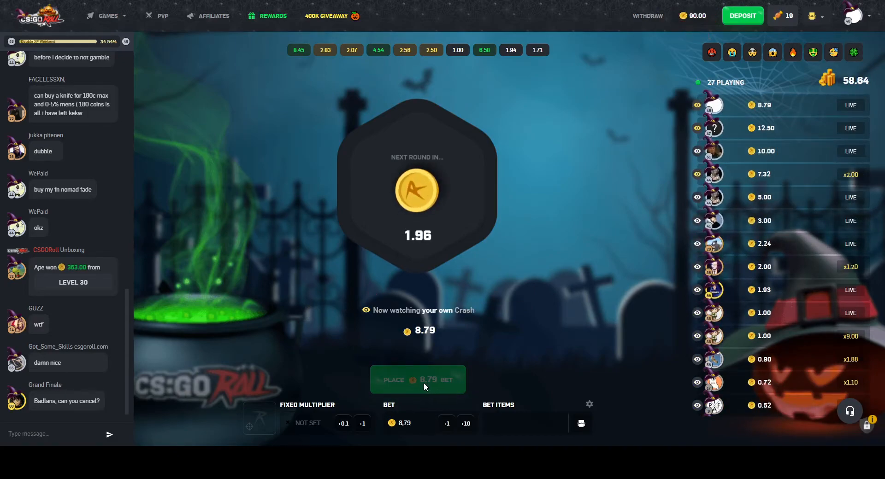
left_click(418, 380)
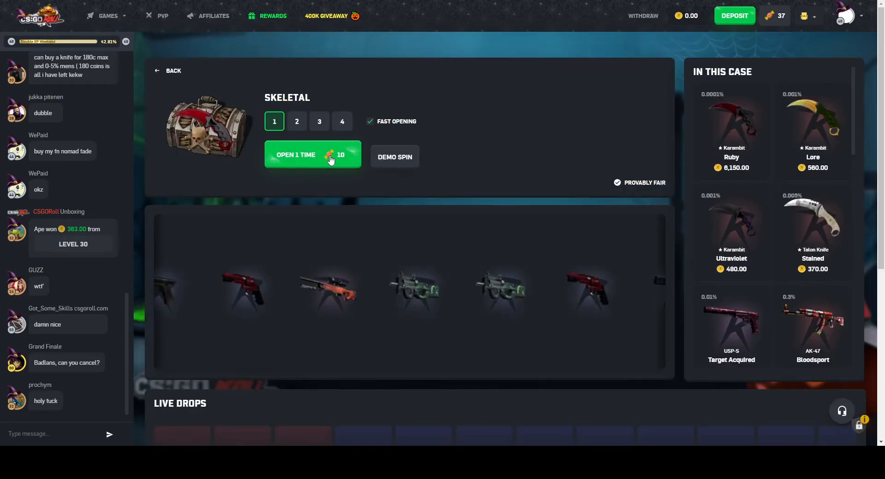
- Open the Skeletal case five times, then the Pumpkin case once
left_click(312, 155)
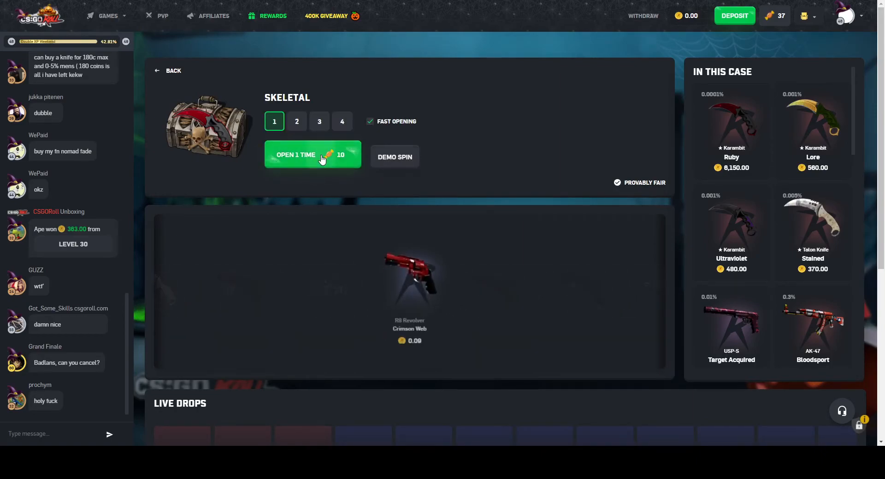
left_click(313, 154)
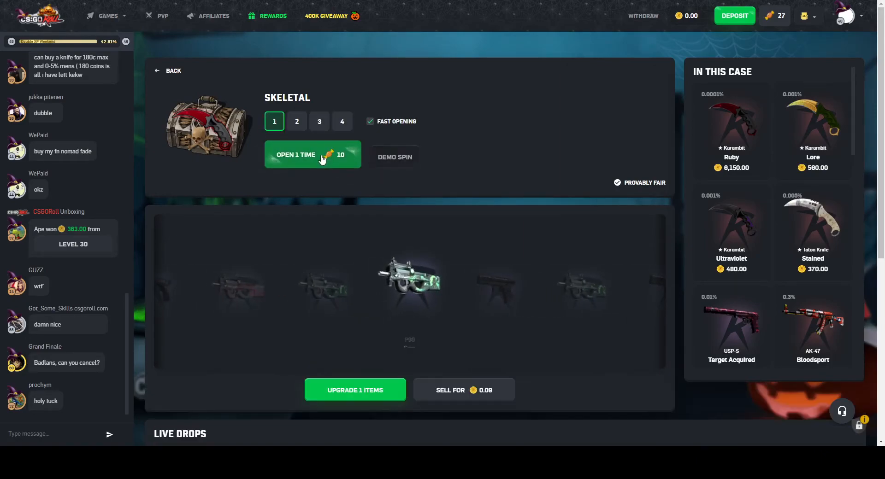
left_click(314, 156)
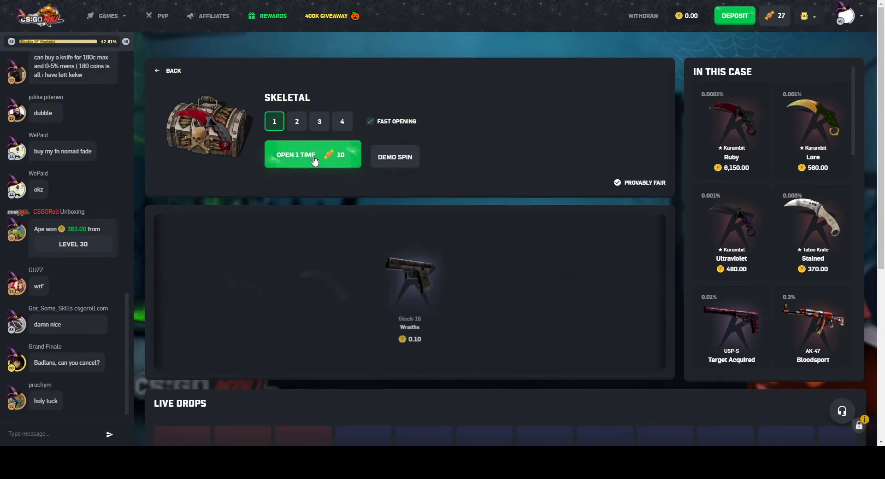
left_click(313, 154)
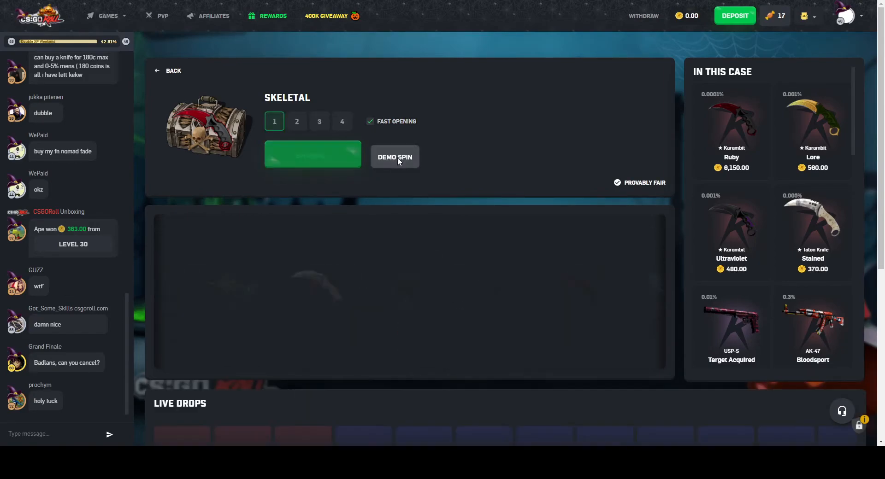
left_click(313, 155)
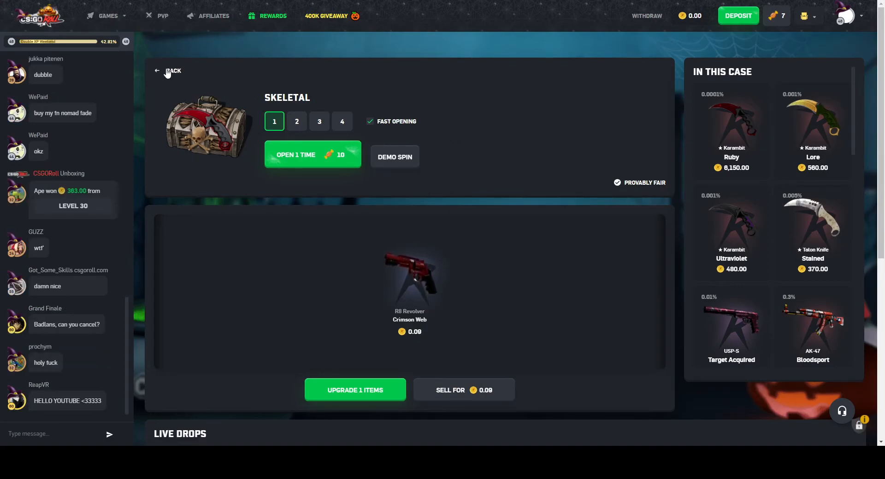
left_click(165, 70)
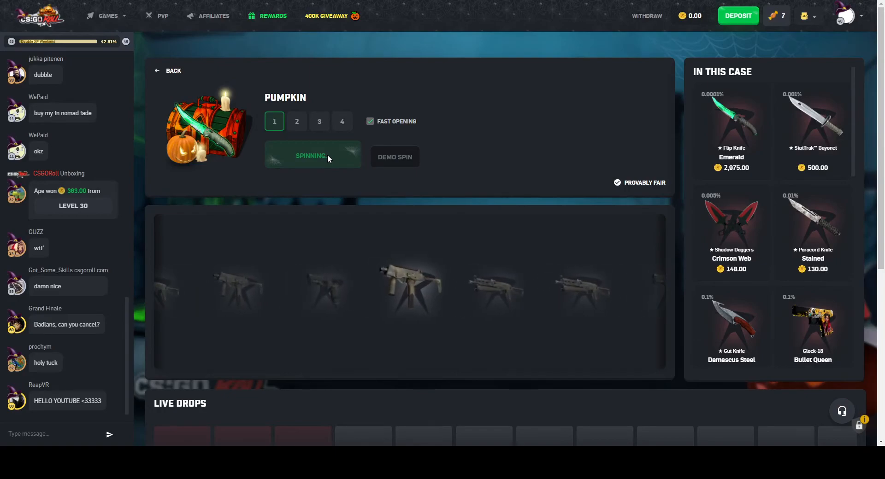
left_click(313, 155)
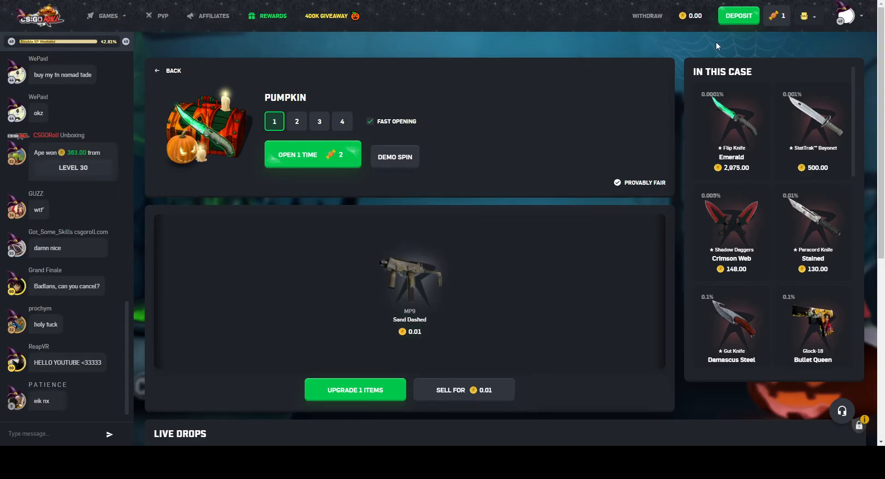
- Sell all six unboxed items from the inventory for 0.31 coins
left_click(804, 16)
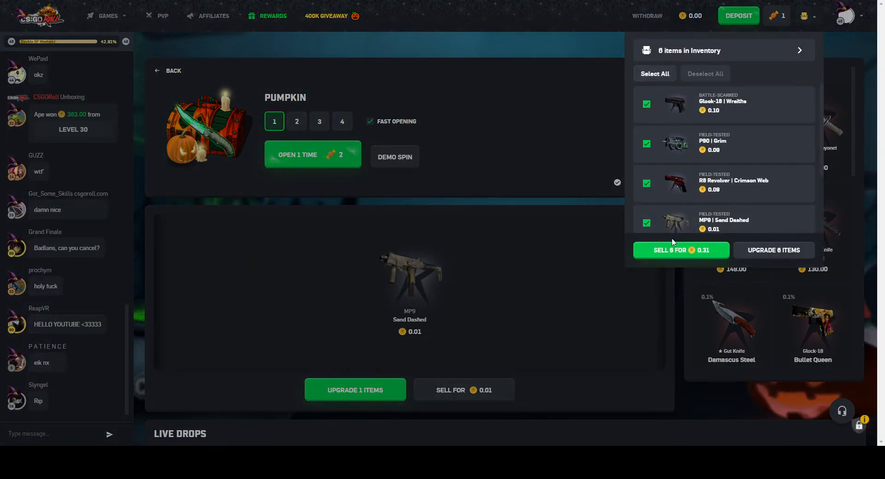
left_click(680, 250)
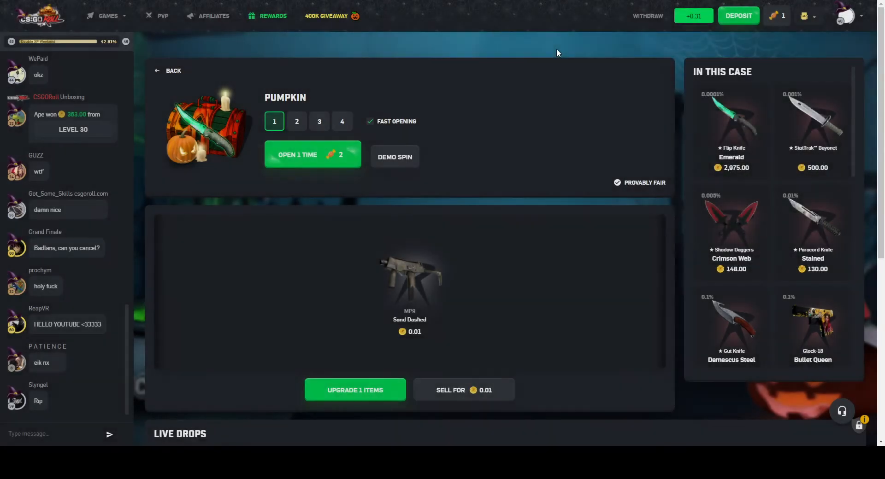
left_click(108, 15)
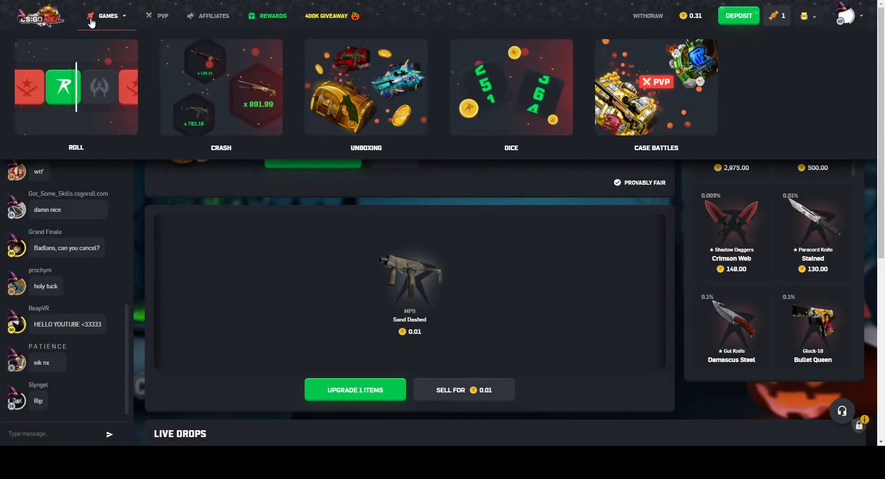
- Bet 0.31 on a Dice roll under 0.36, losing at 93.89
left_click(511, 87)
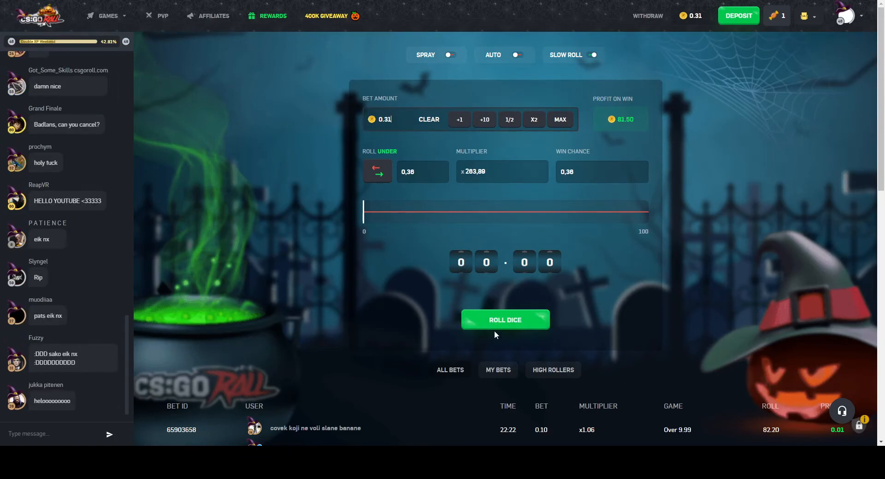
left_click(505, 320)
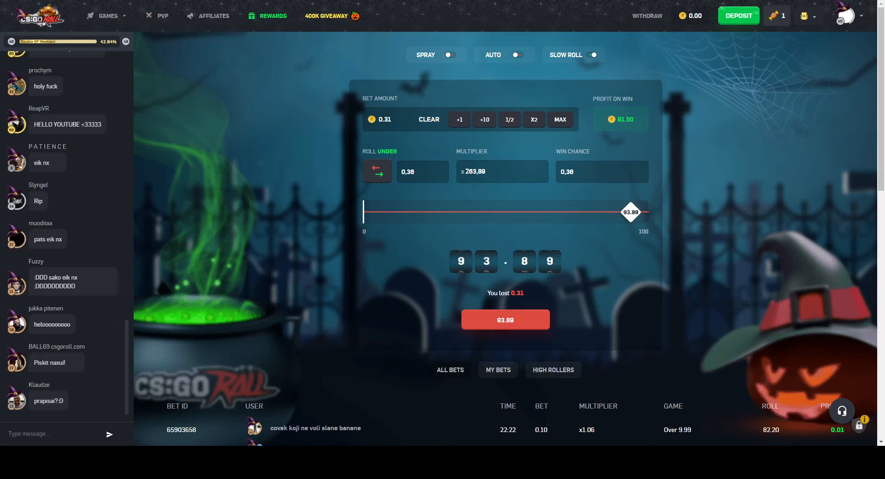
scroll("down", 3)
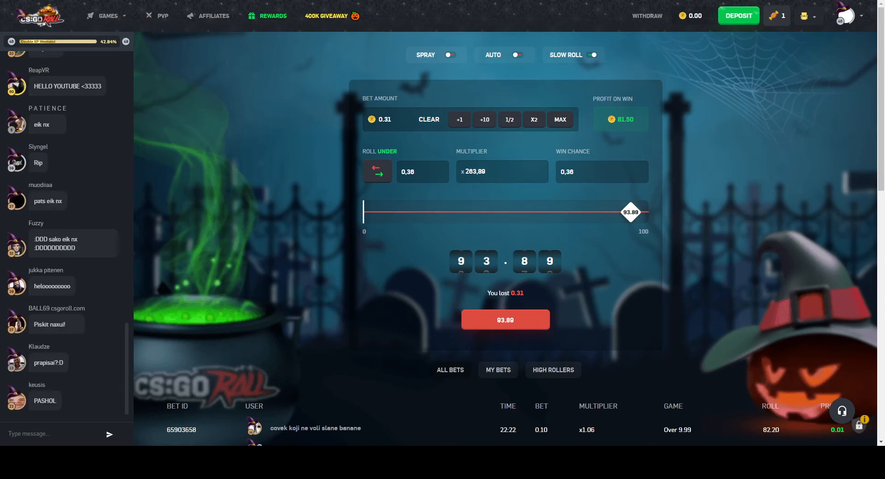